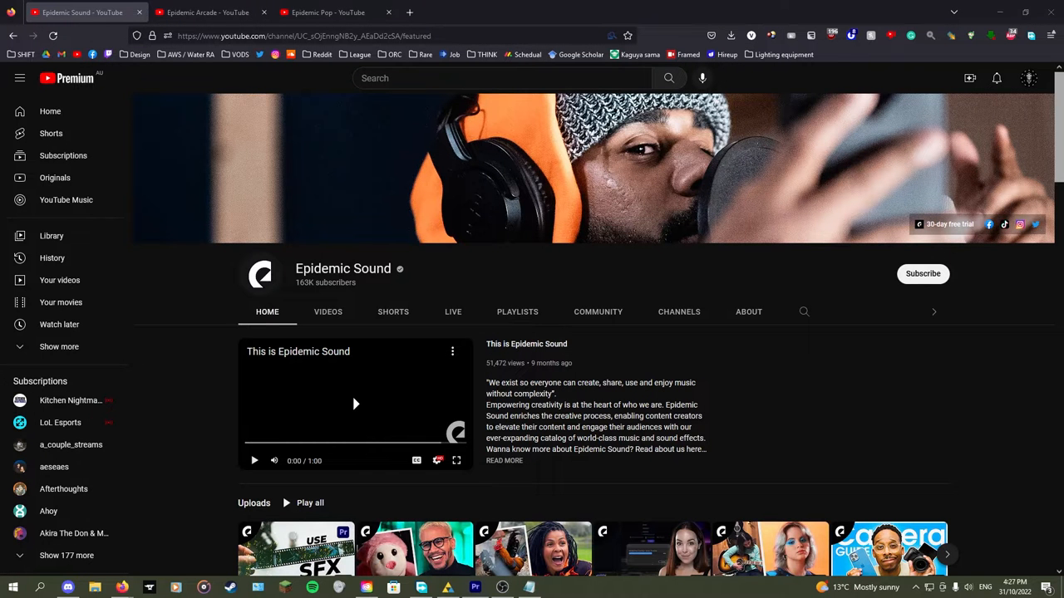
# - Play Epidemic Sound's latest upload 'Use Sound Effects to Enhance Your Videos', then switch to the Epidemic Arcade tab
pyautogui.scroll(-3)
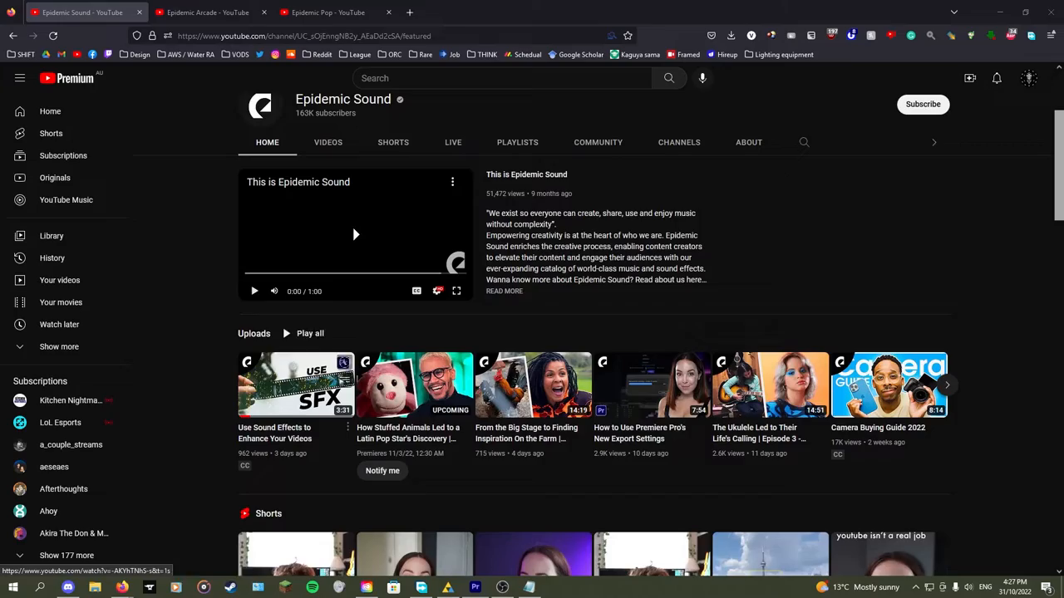
pyautogui.click(295, 385)
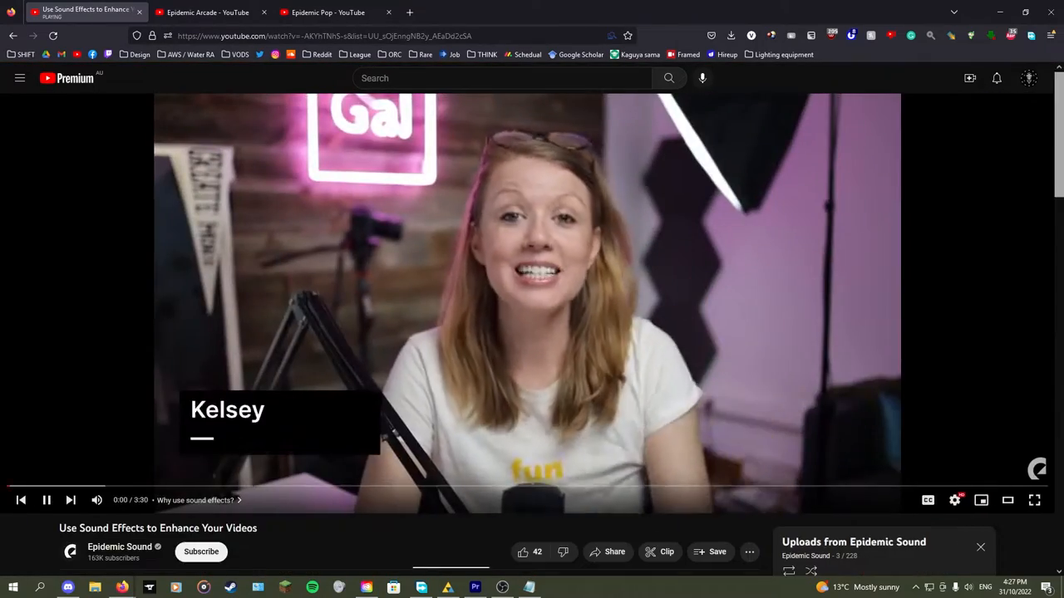
pyautogui.click(207, 11)
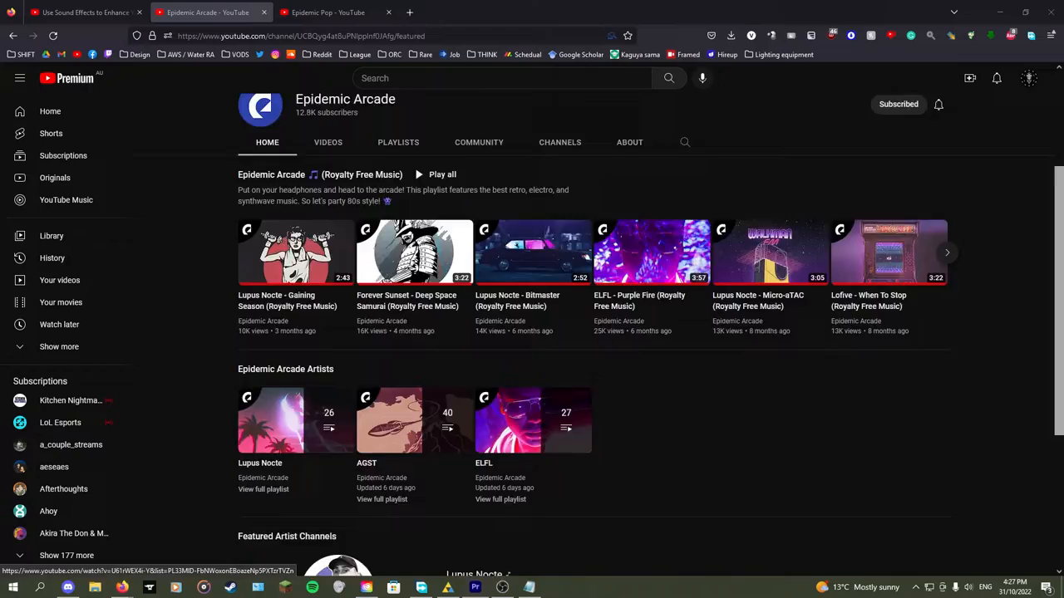
# - Load Epidemic Arcade's uploads playlist through a UU playlist URL, then switch to the Epidemic Pop page
pyautogui.scroll(3)
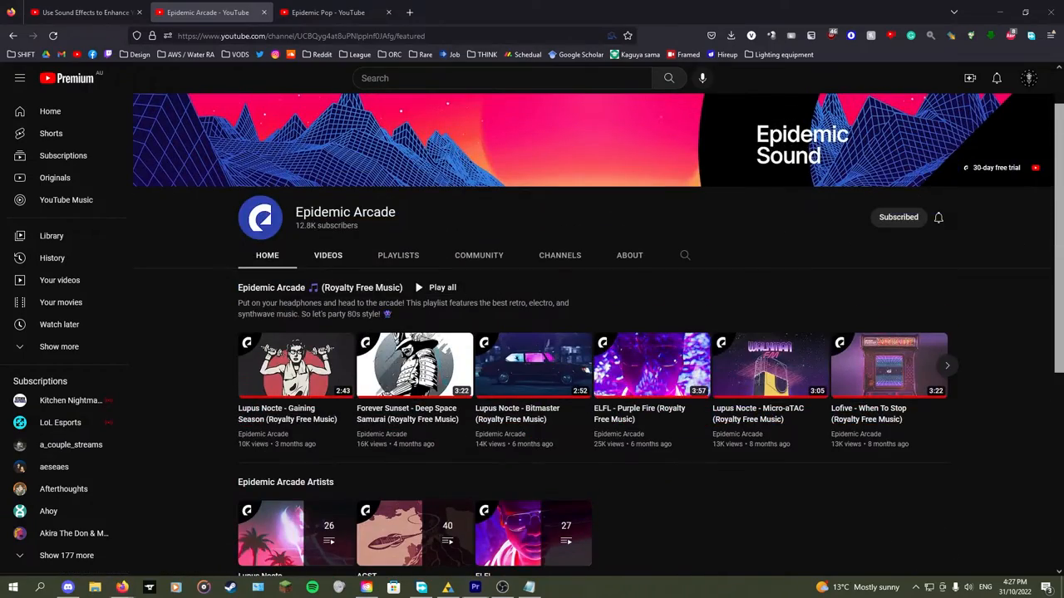
pyautogui.click(328, 256)
pyautogui.write('UUBQyg4at8uPNlppInf0JAfg')
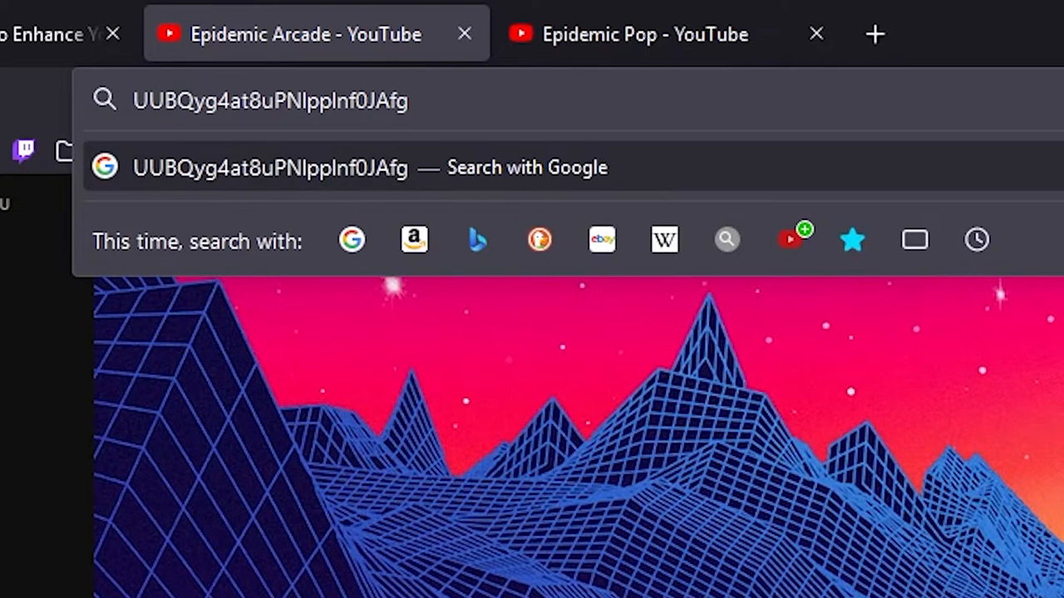
pyautogui.write('https://www.youtube.com/playlist?list=')
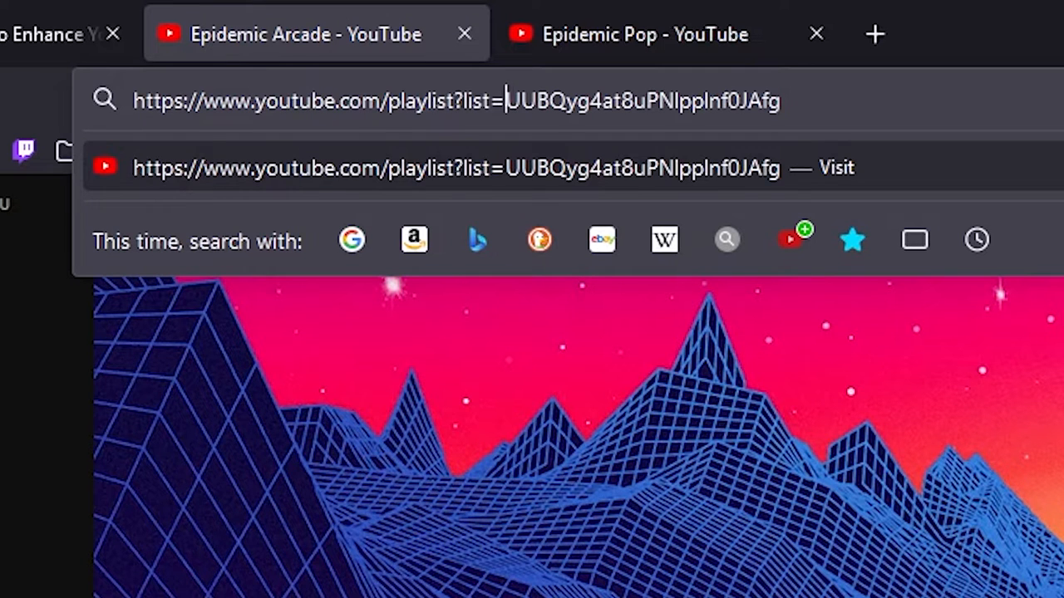
pyautogui.press('Return')
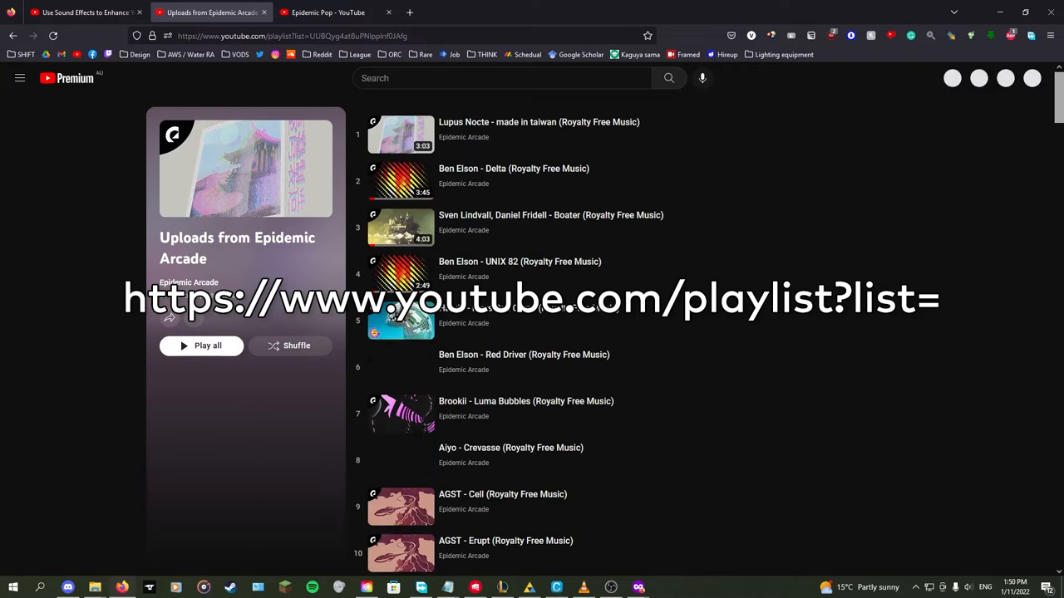
pyautogui.click(19, 77)
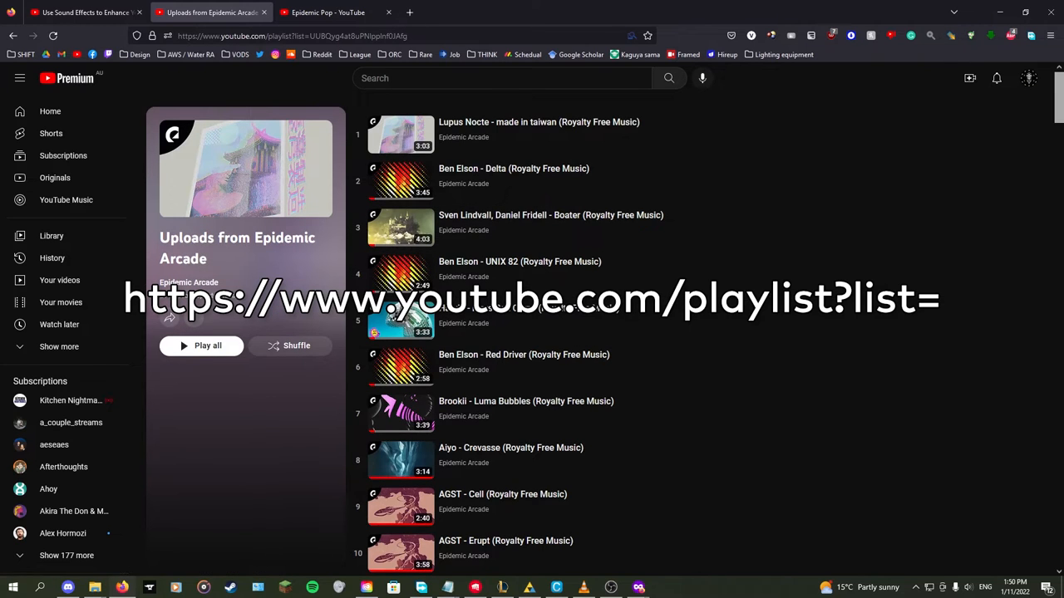
pyautogui.click(327, 12)
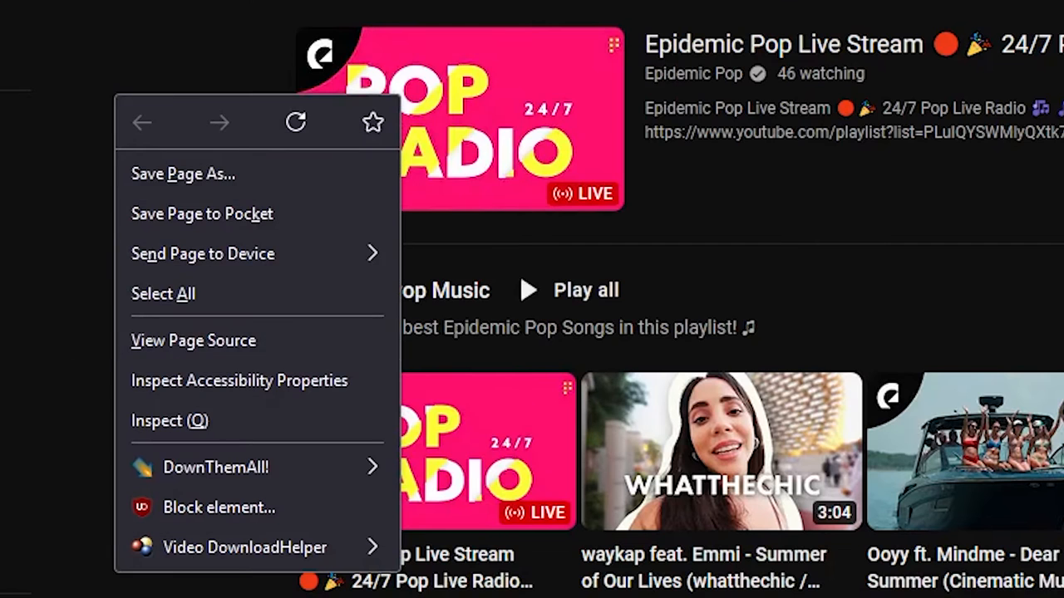
# - Use Epidemic Pop's page source to open its uploads playlist of 1,821 videos
pyautogui.click(193, 340)
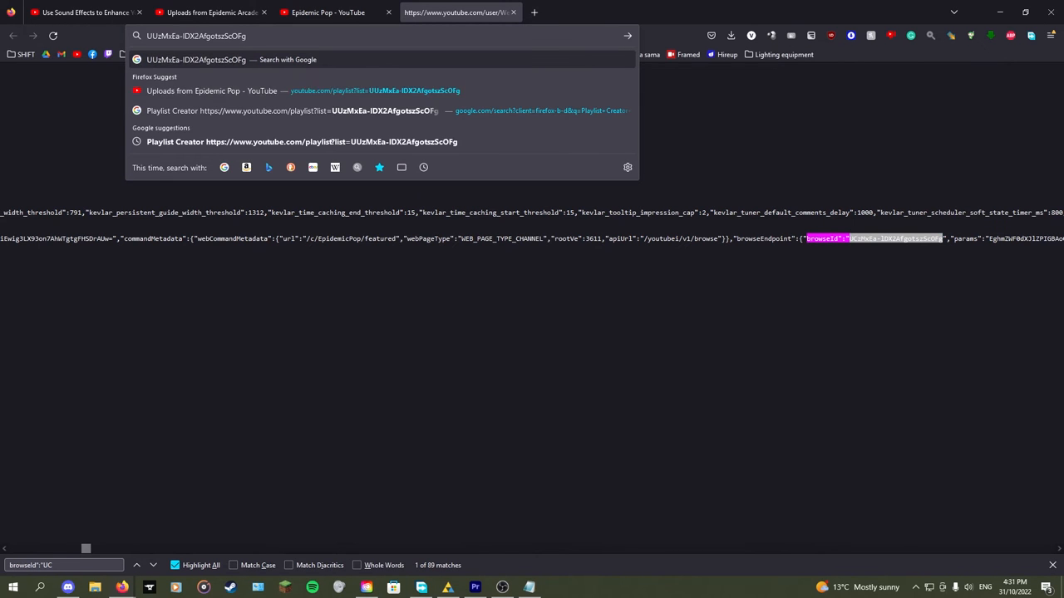
pyautogui.click(211, 90)
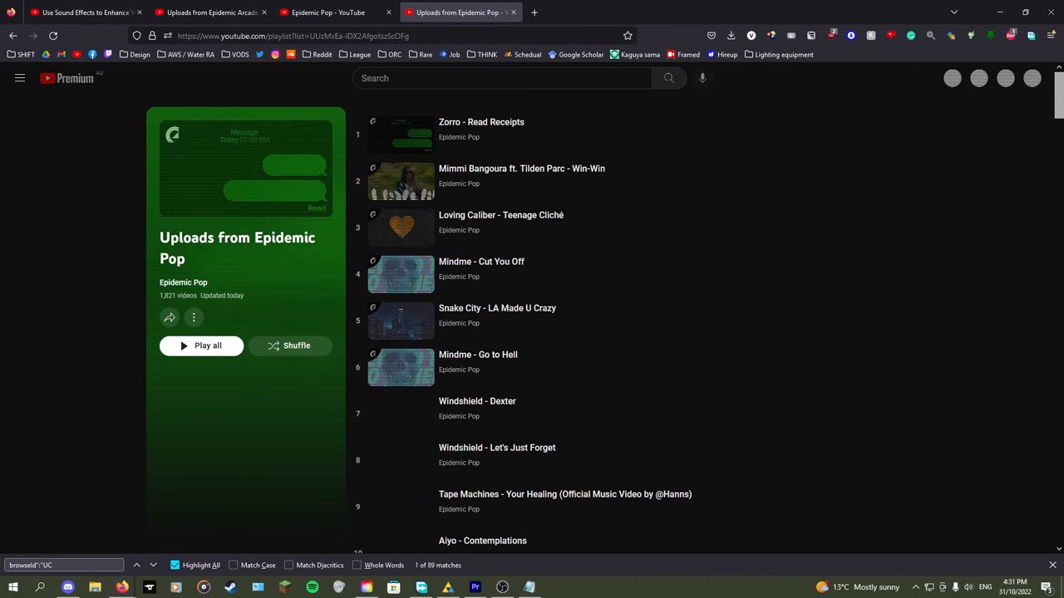